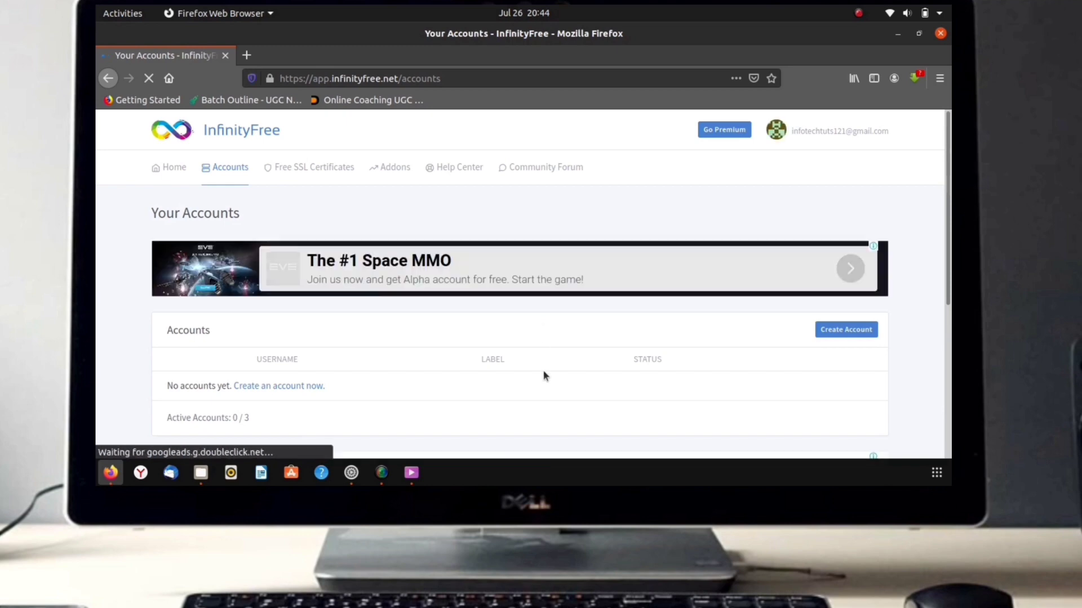
- Create a new hosting account from the empty Your Accounts page
left_click(845, 329)
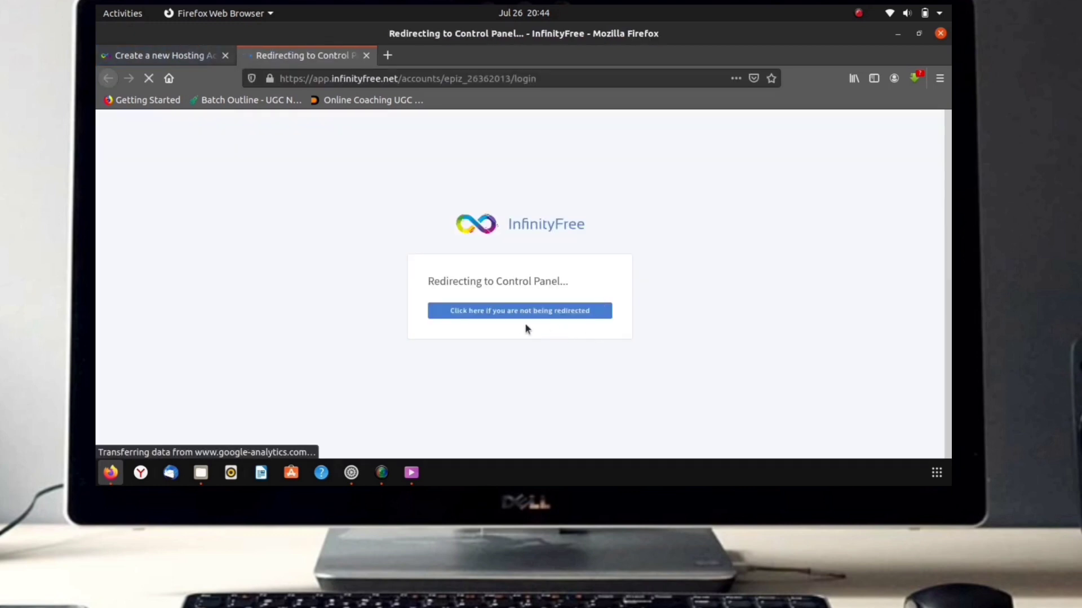
- Skip the redirect wait and go straight to the account's control panel
left_click(520, 311)
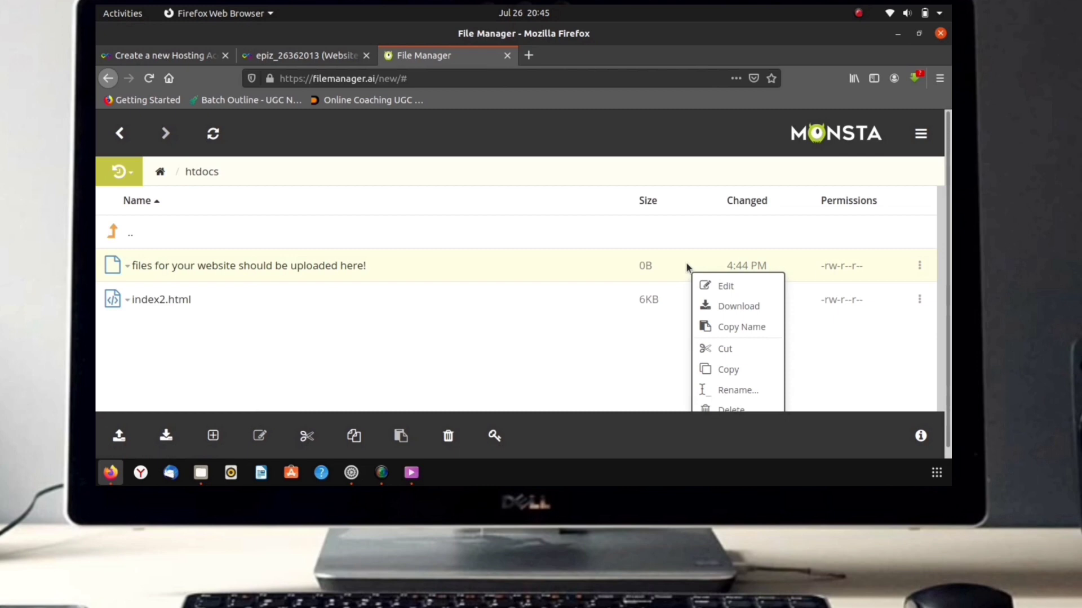
- Delete the 'files for your website should be uploaded here!' placeholder from htdocs
left_click(731, 409)
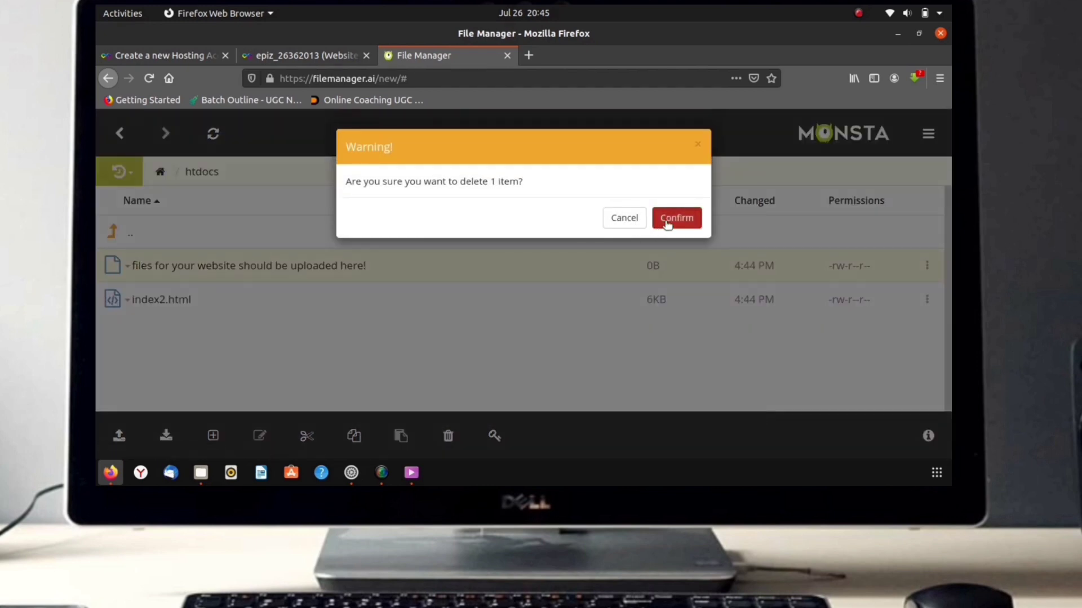
left_click(675, 217)
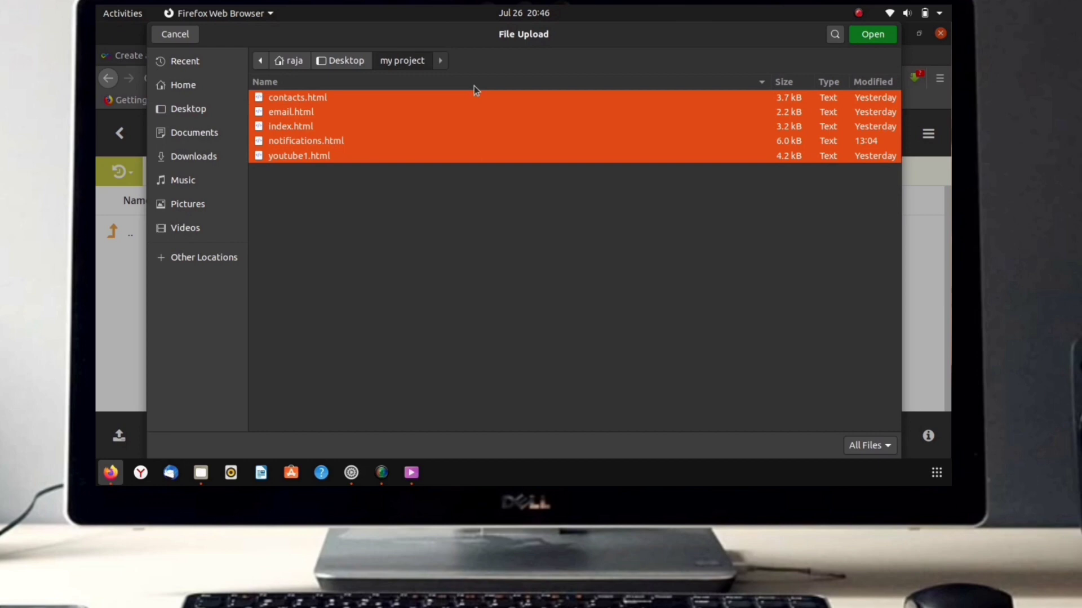
- Upload the five .html files from Desktop > my project into htdocs
left_click(174, 34)
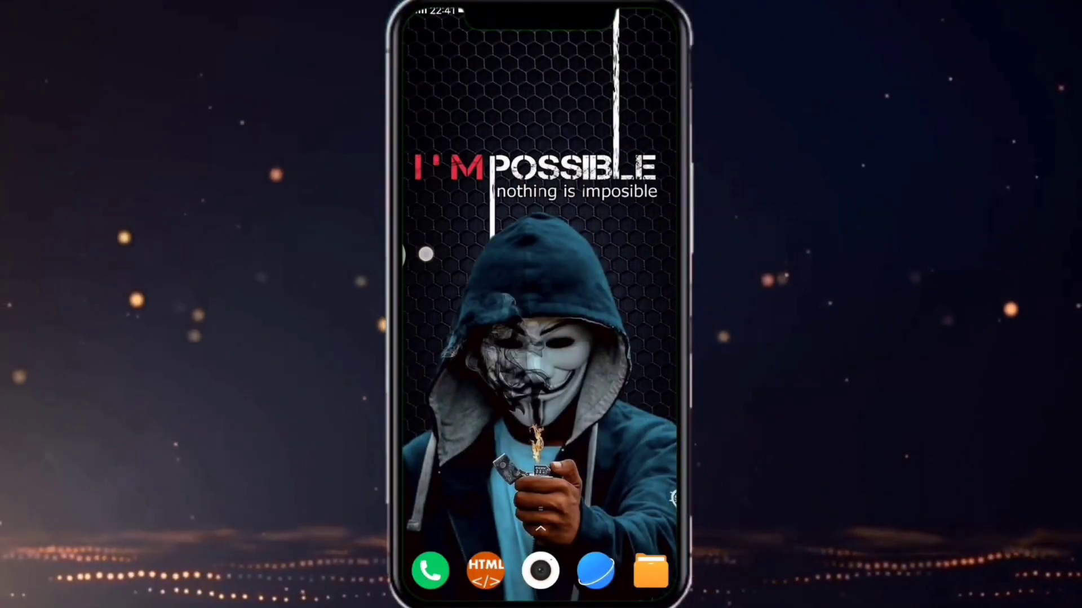
- Launch the HTML editor app from the phone's dock
left_click(486, 571)
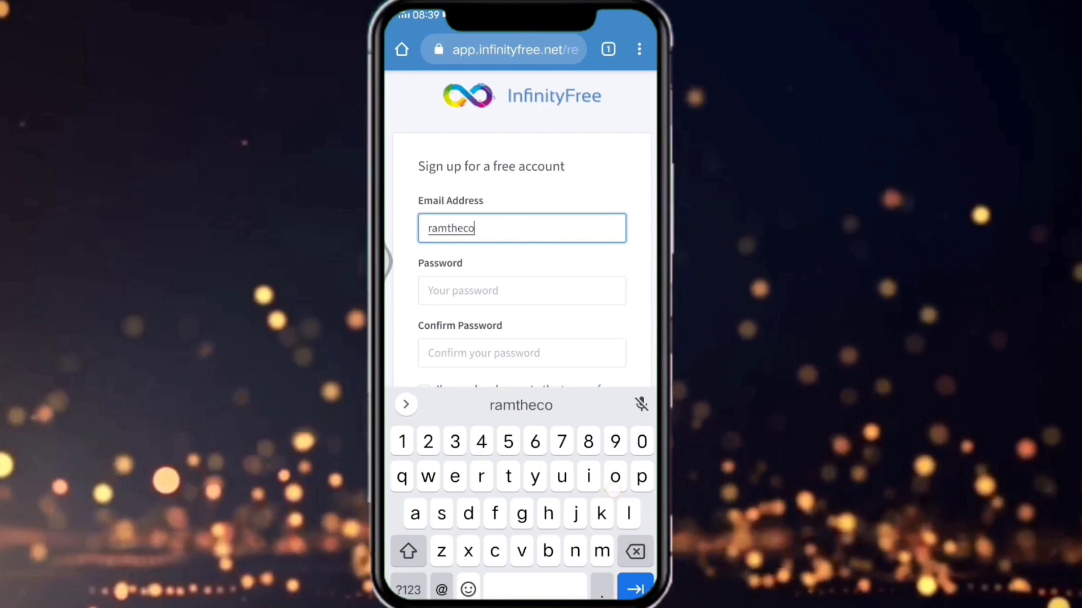
left_click(632, 588)
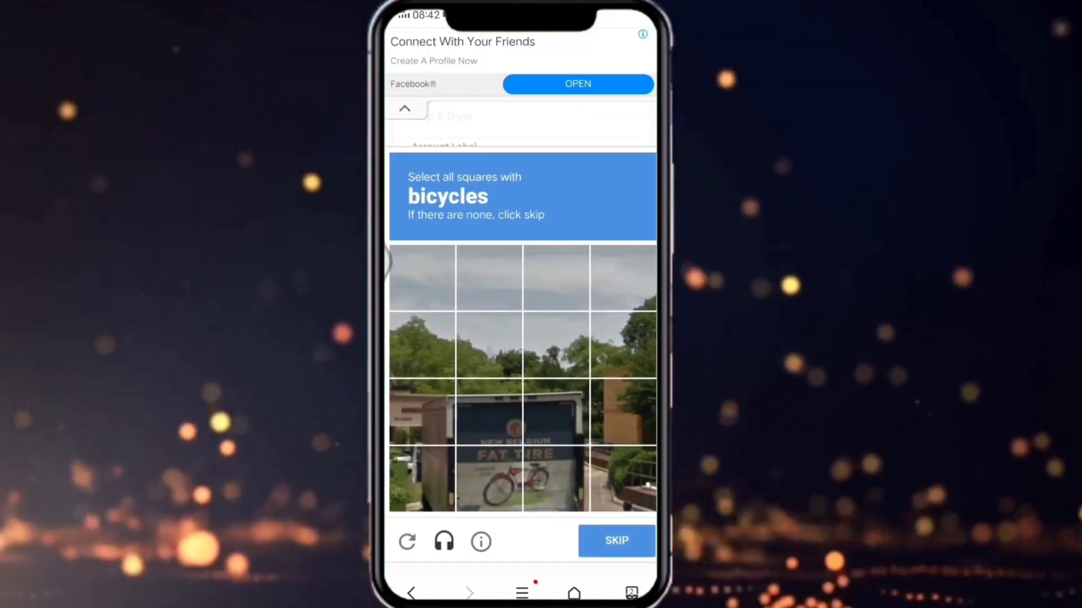
- Solve the reCAPTCHA by selecting all bicycle squares and verifying
left_click(555, 478)
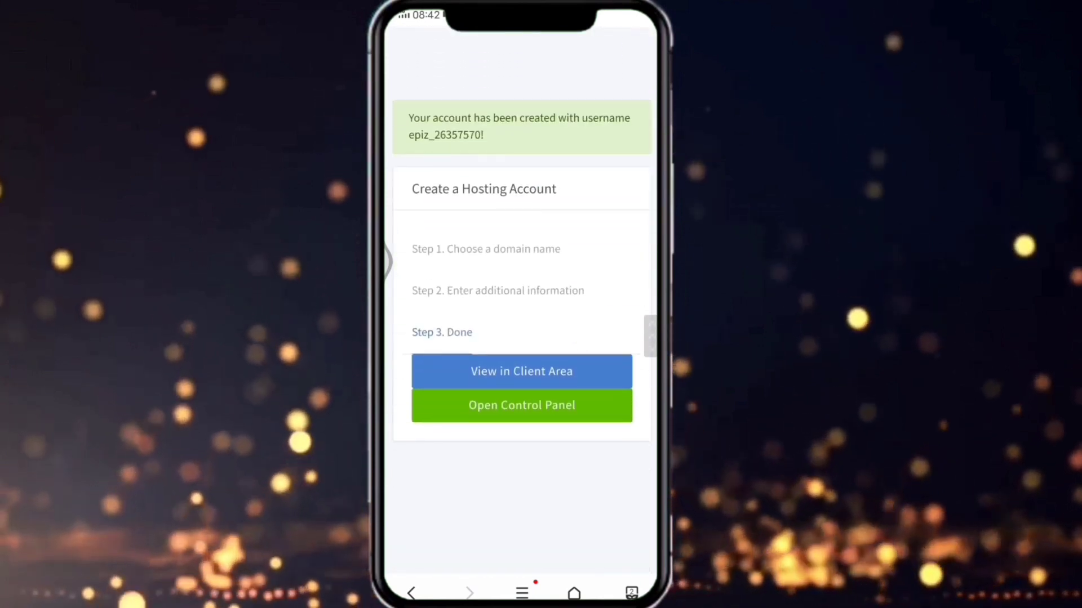
- Open the new hosting account's control panel from the Done step
left_click(520, 405)
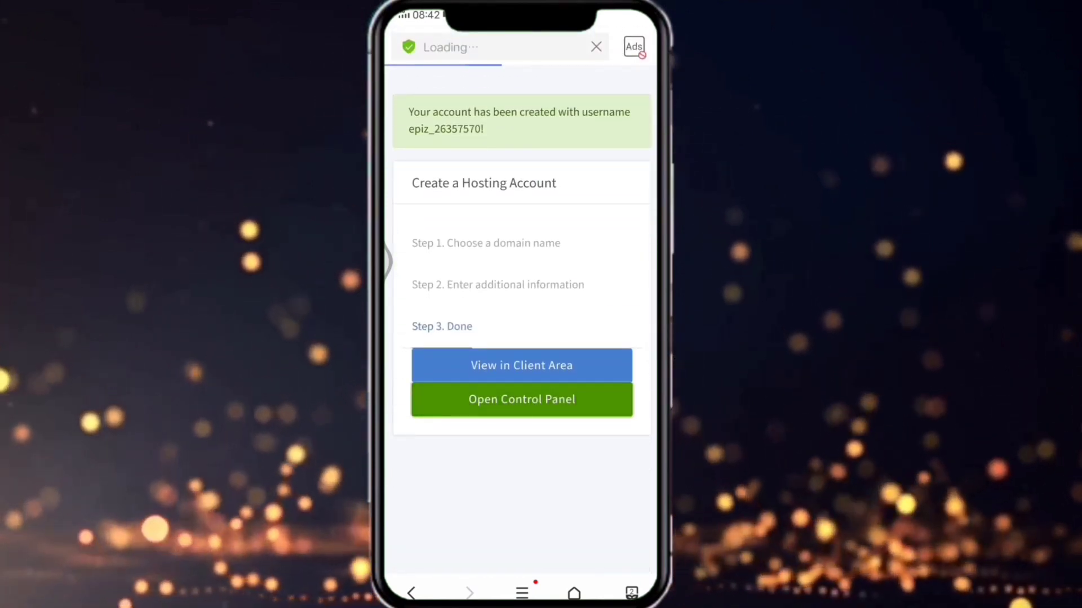